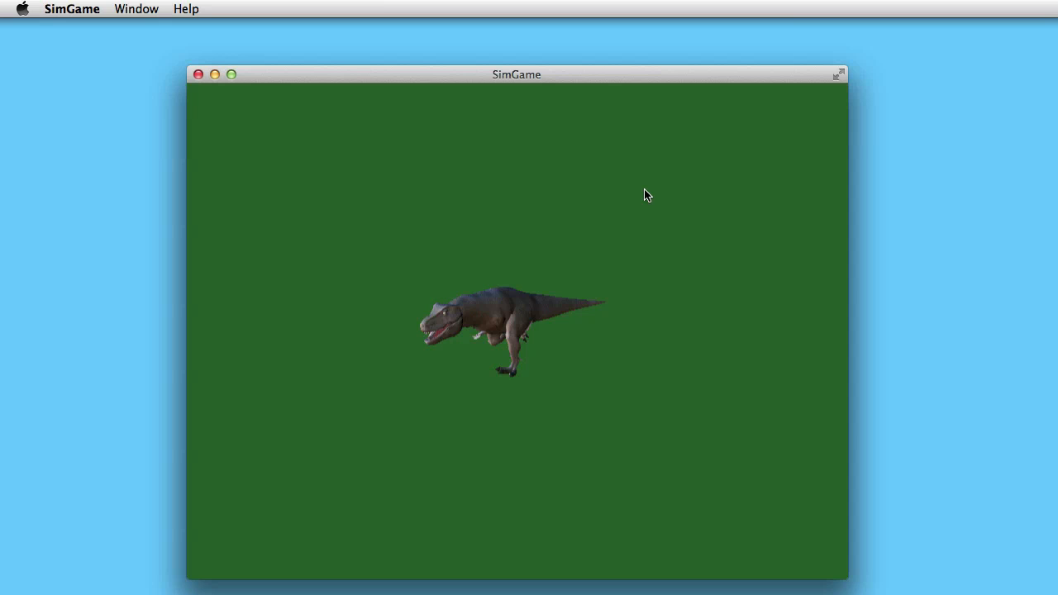
mouse_move(576, 307)
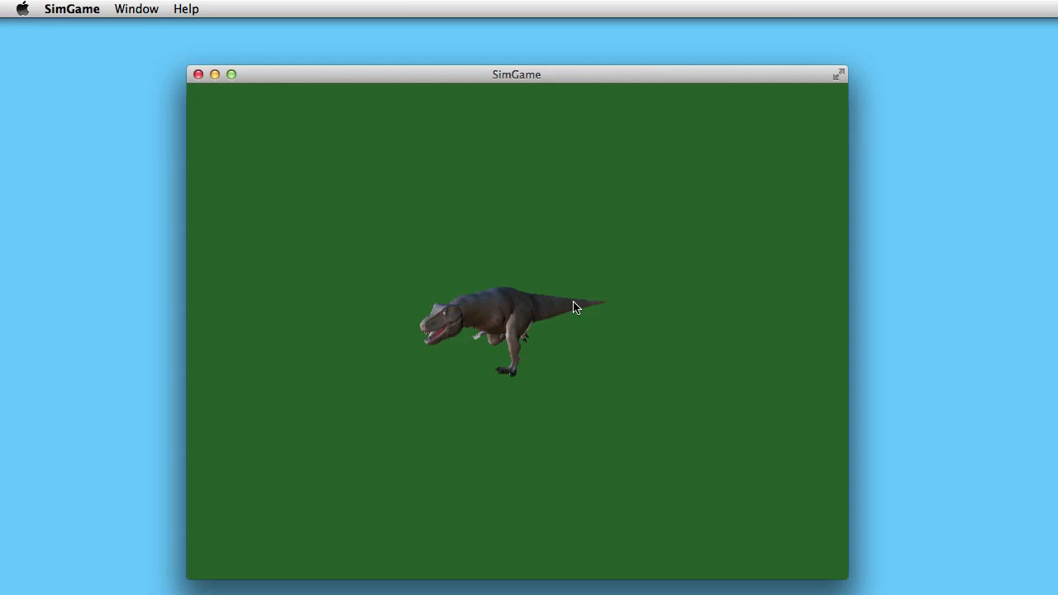
mouse_move(655, 410)
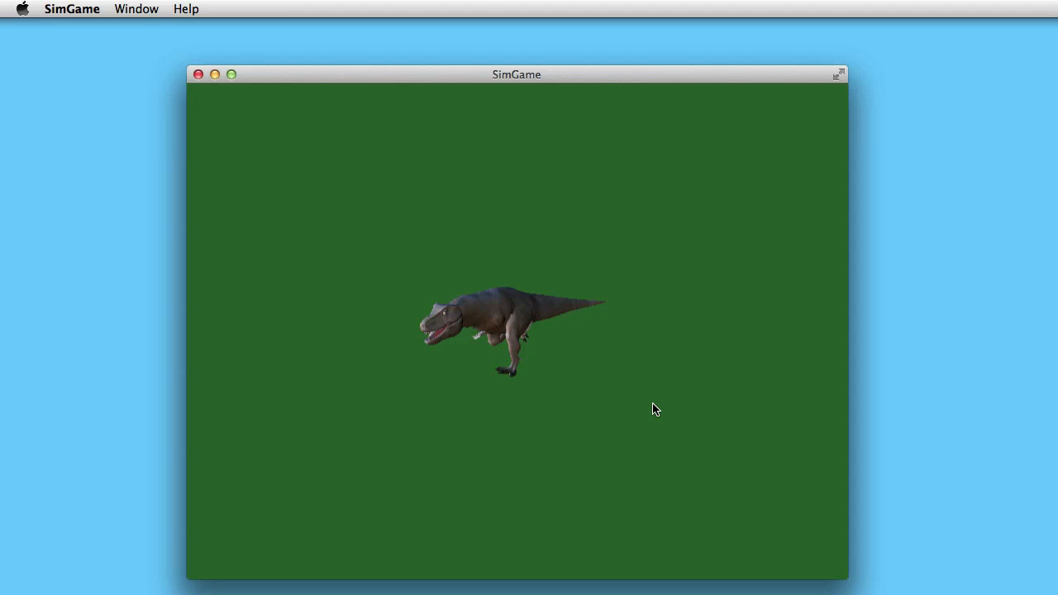
mouse_move(599, 373)
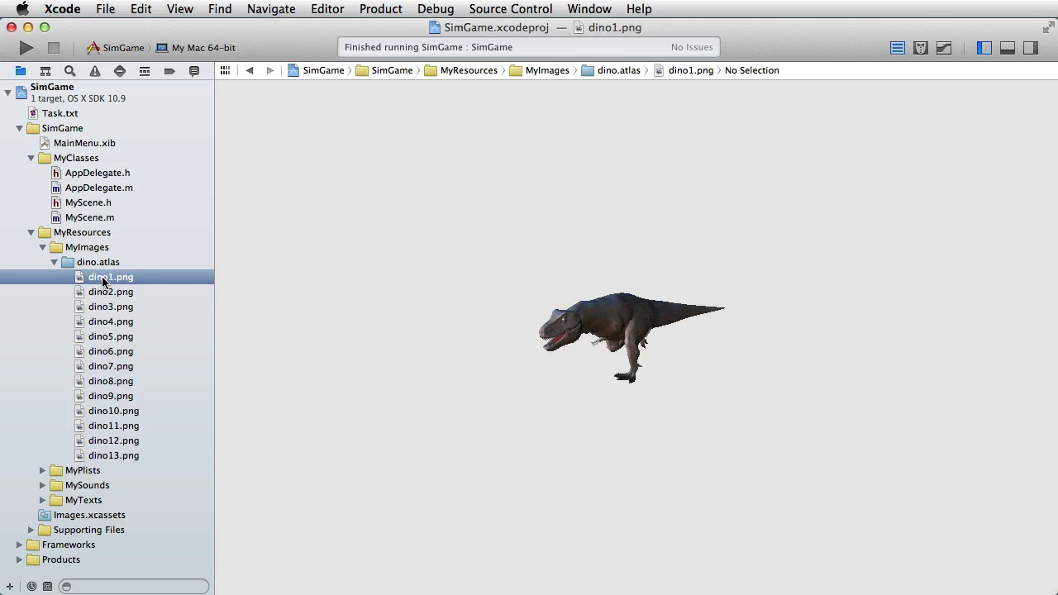
mouse_move(63, 13)
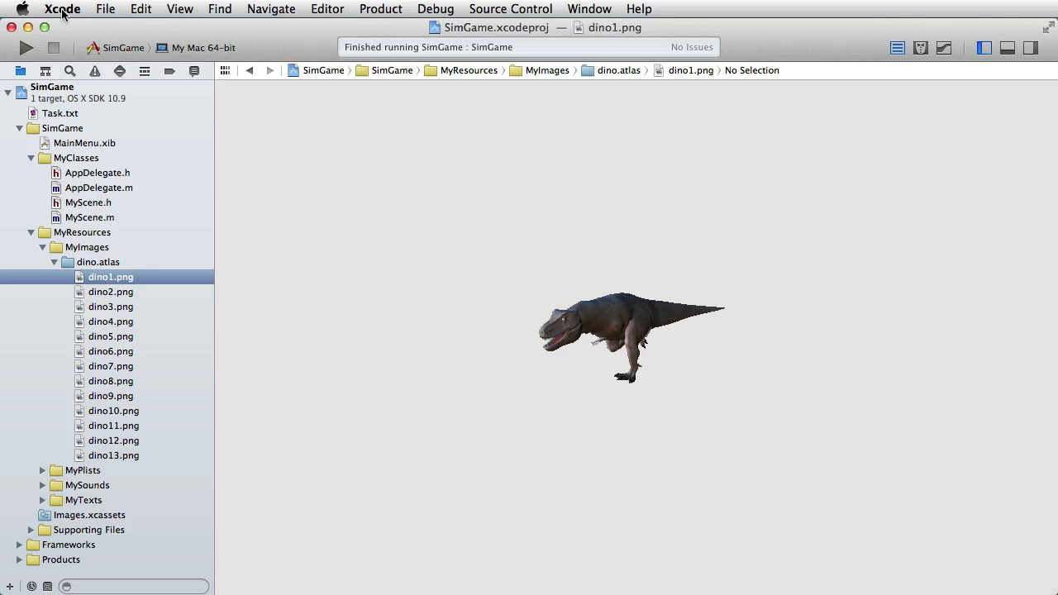
mouse_move(177, 254)
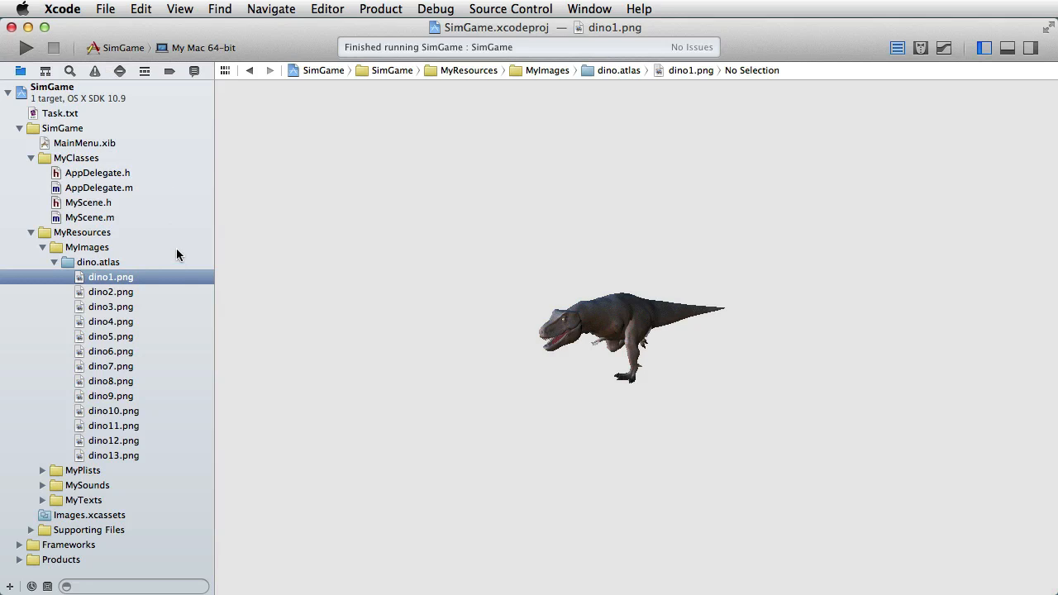
mouse_move(109, 268)
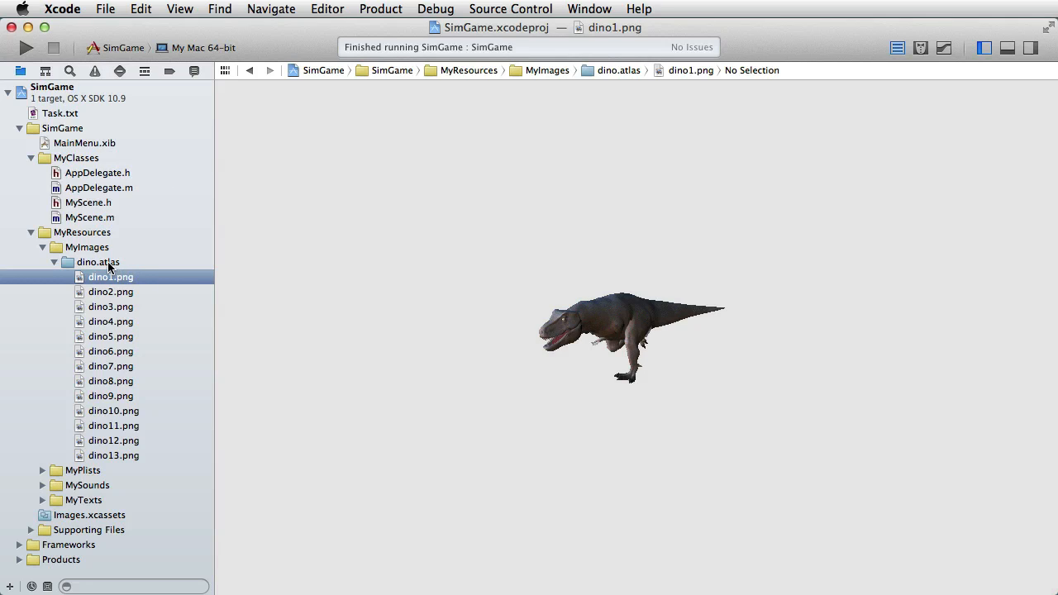
Step: Preview the dino.atlas frames dino1.png, dino2.png and dino3.png in turn
click(98, 262)
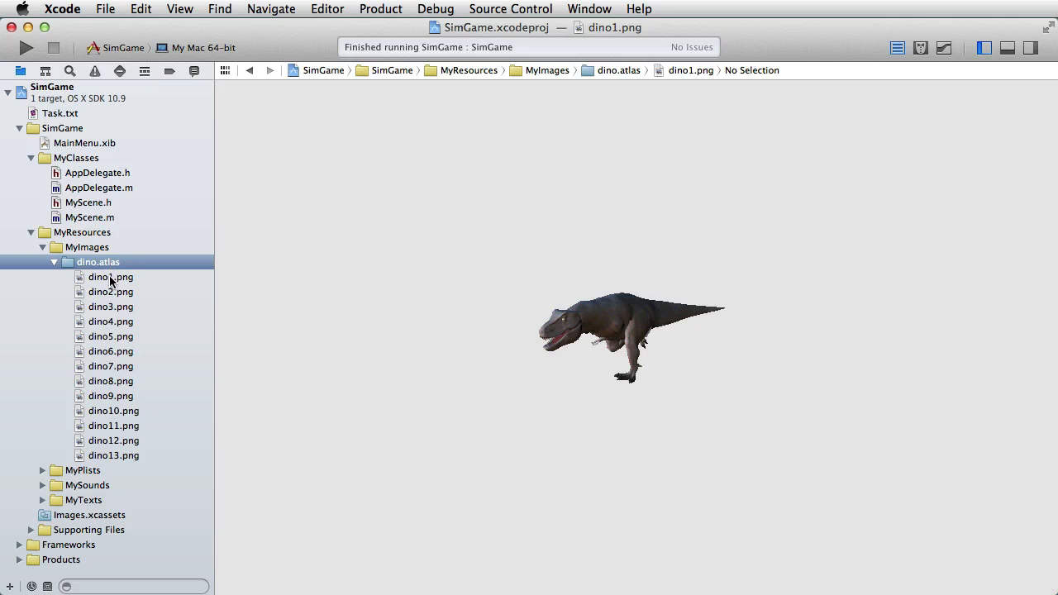
click(109, 278)
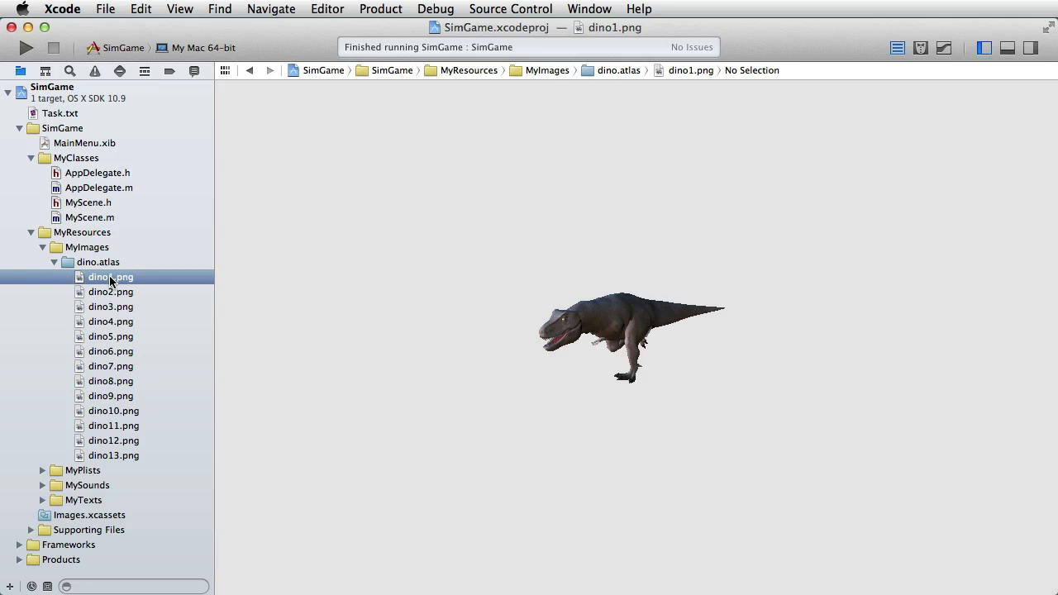
click(109, 291)
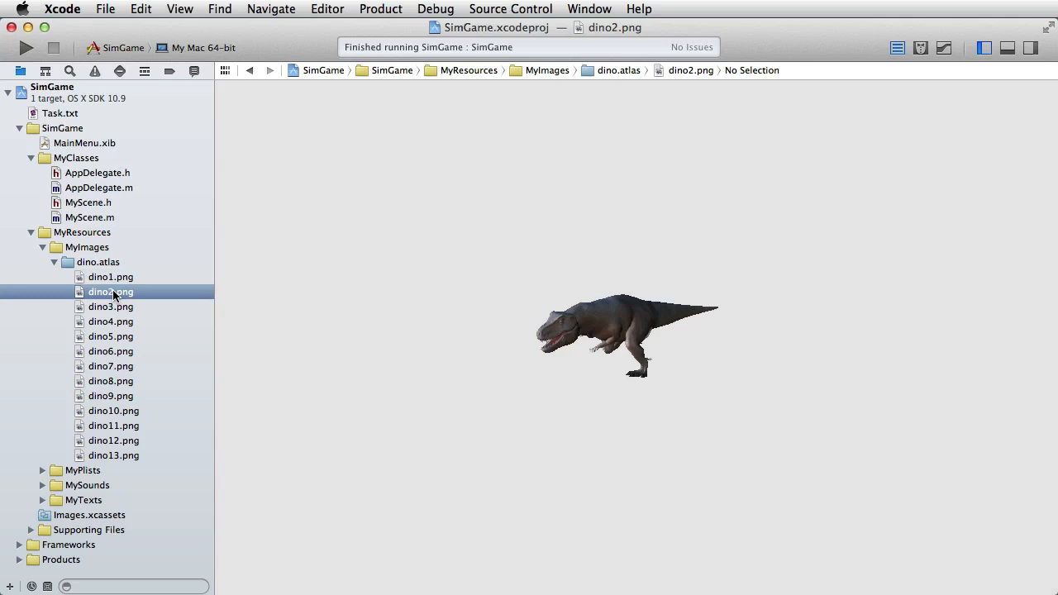
click(111, 306)
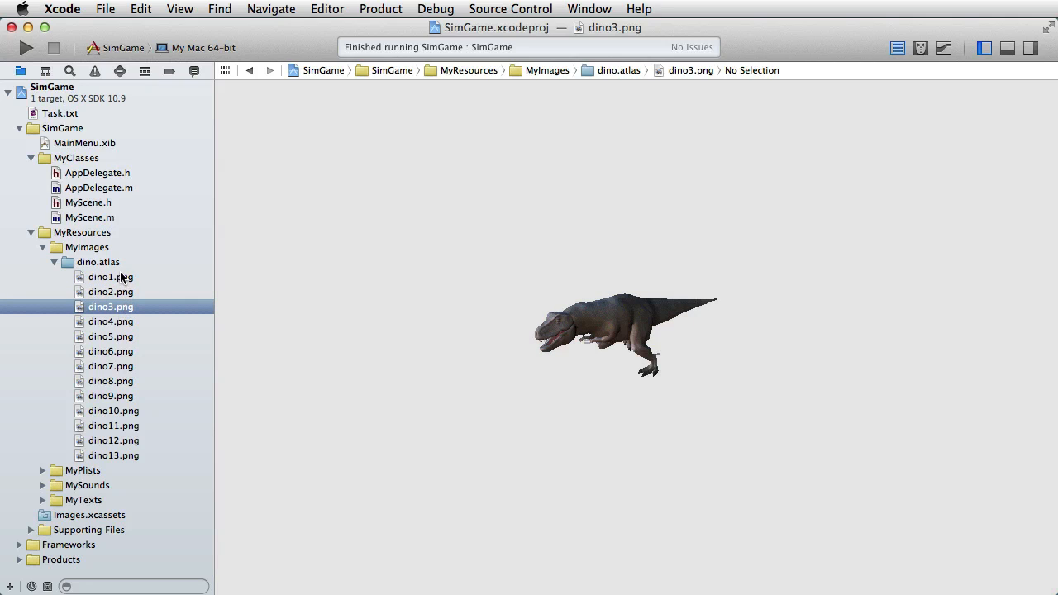
mouse_move(124, 424)
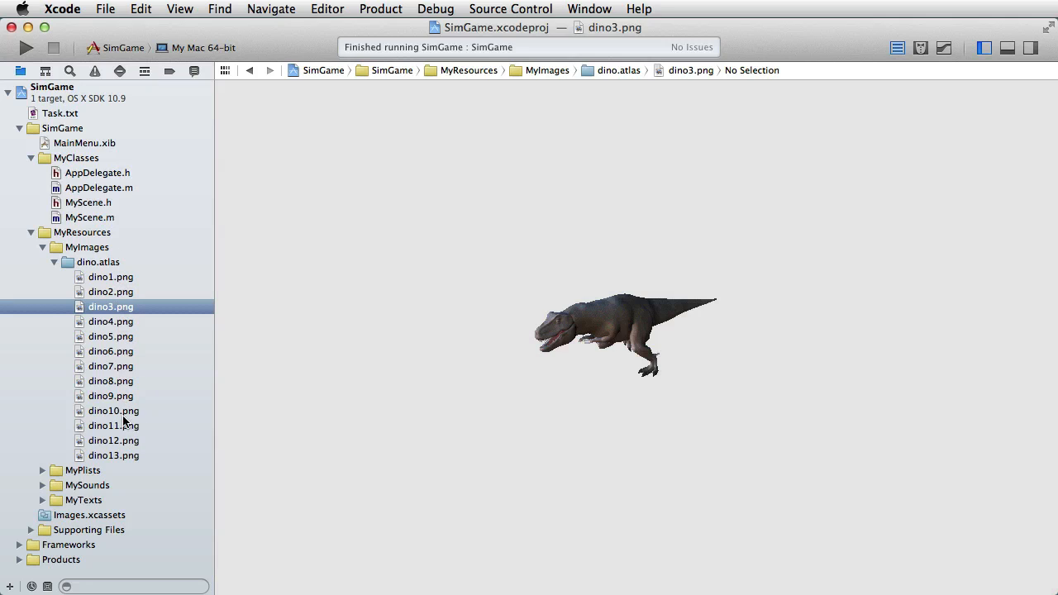
mouse_move(136, 445)
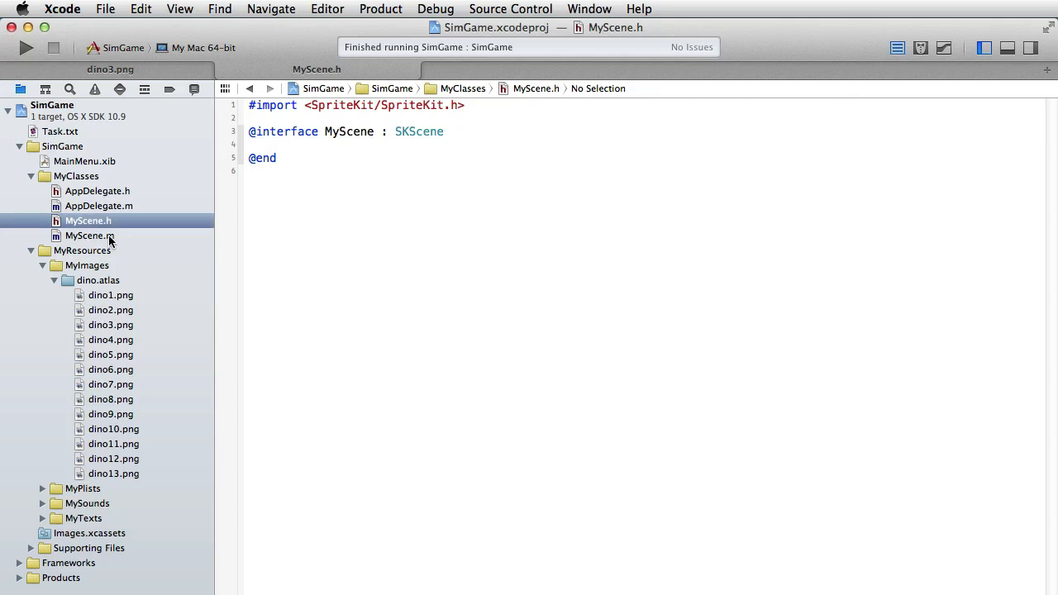
Step: Show MyScene.m and highlight the loadFramesFromAtlas line in setupDino
click(89, 235)
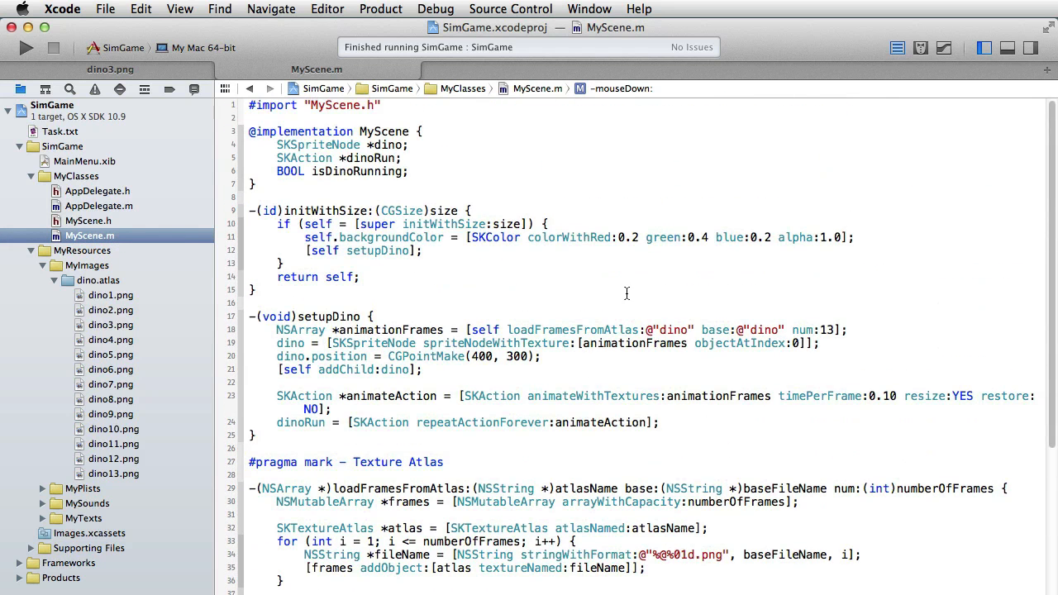
drag(278, 146, 410, 170)
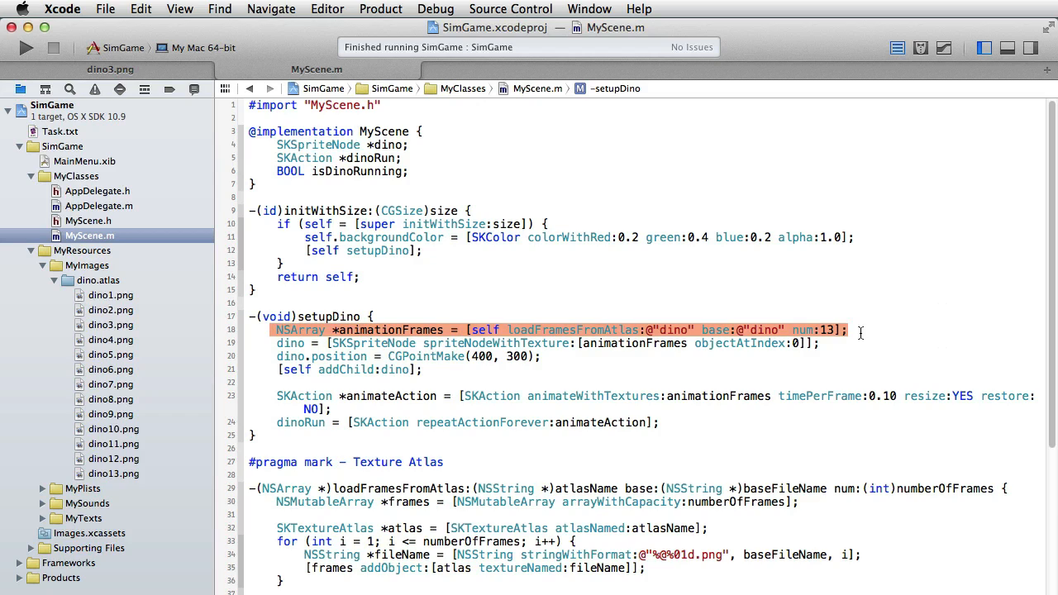
mouse_move(426, 387)
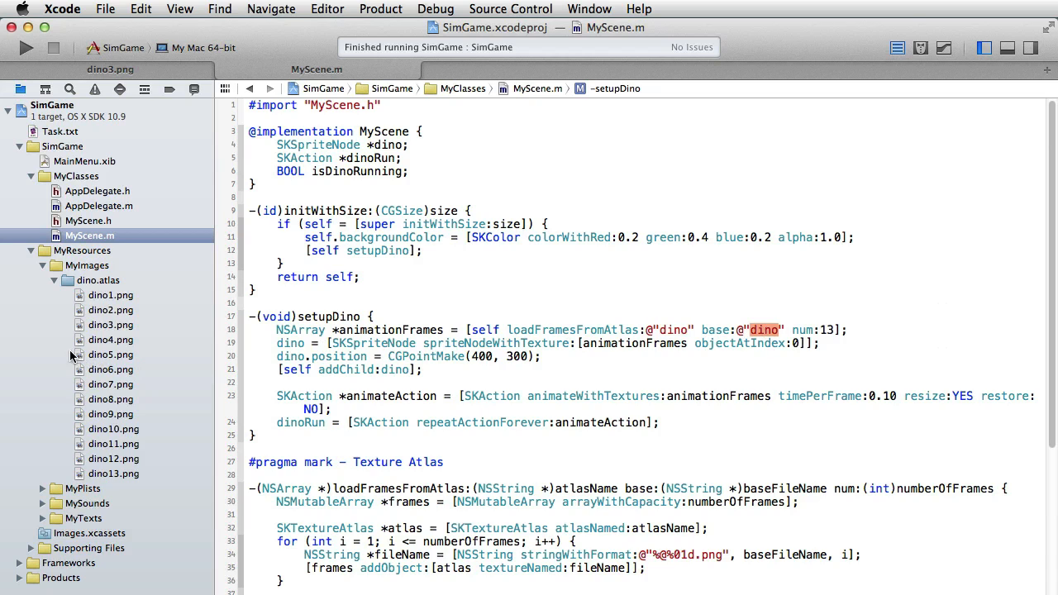
mouse_move(73, 329)
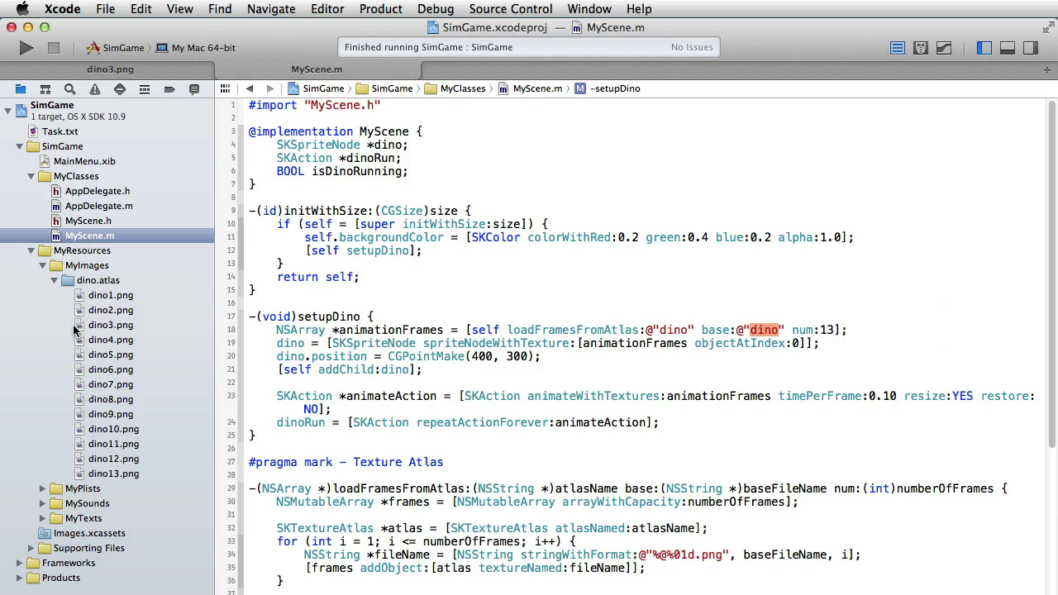
mouse_move(91, 299)
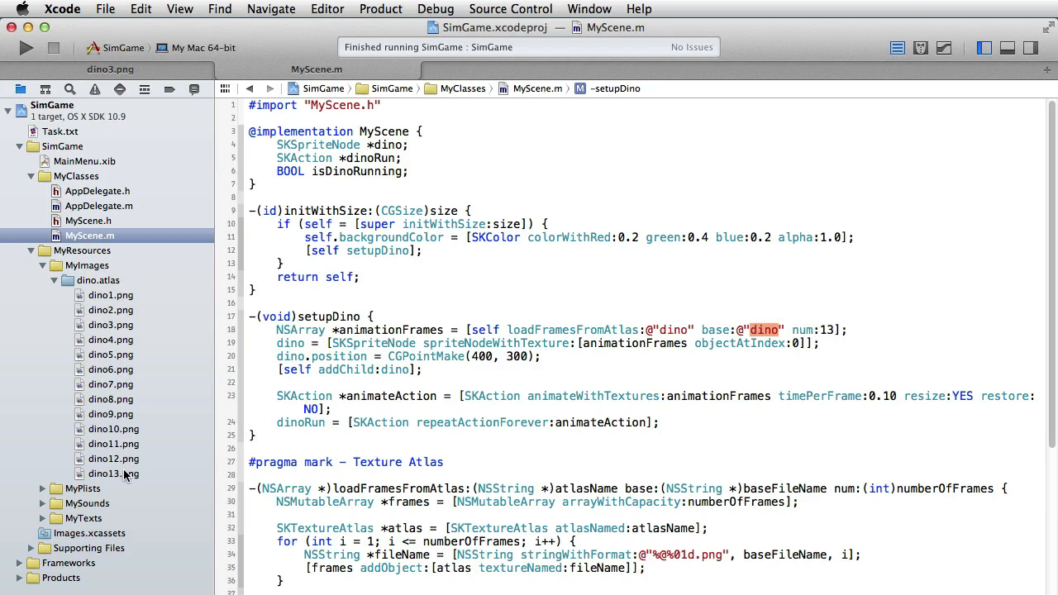
mouse_move(123, 324)
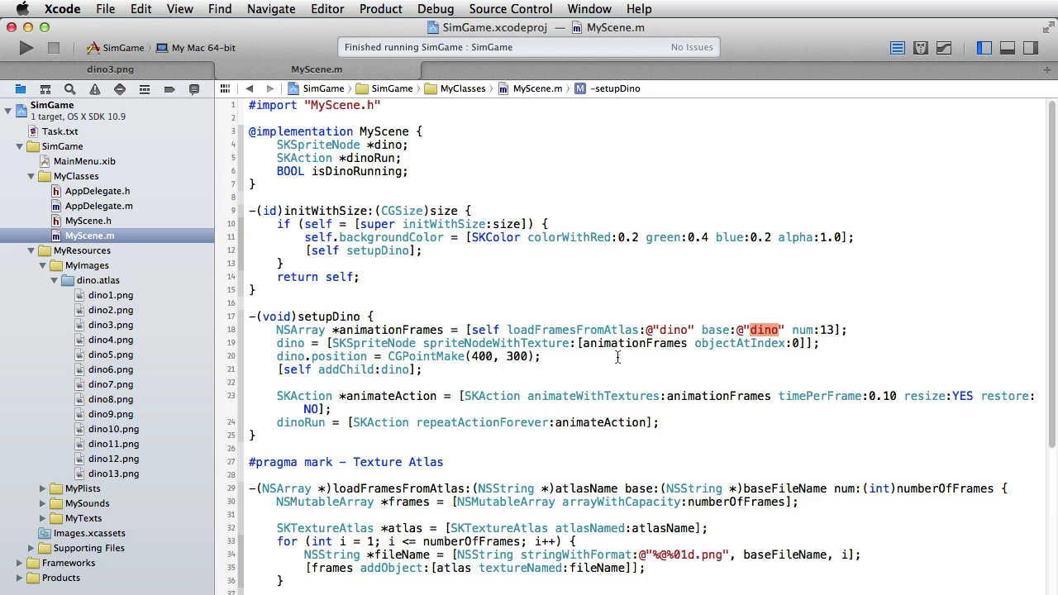
double_click(572, 331)
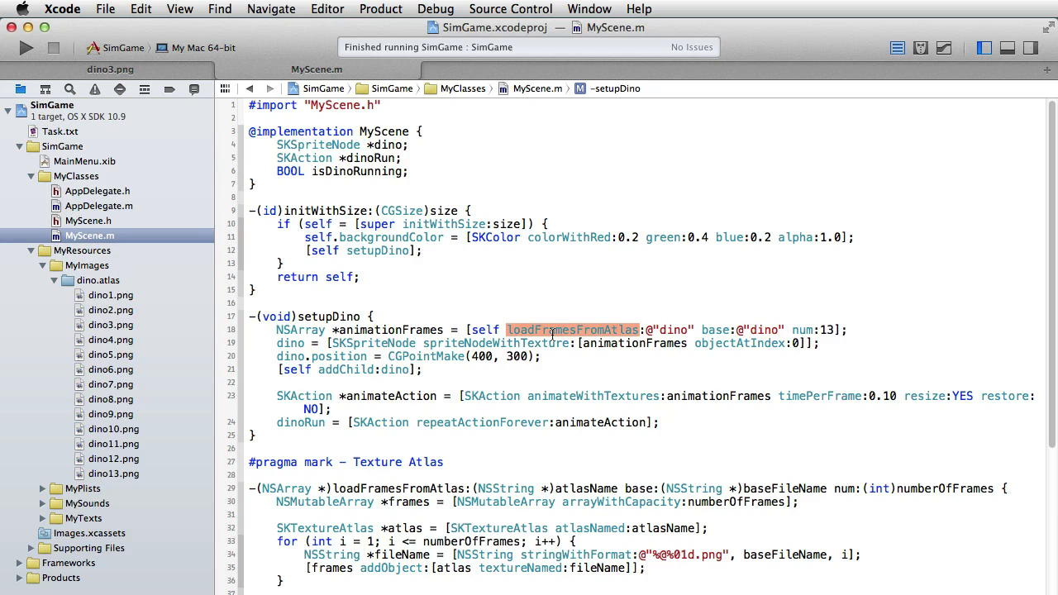
scroll(down, 3)
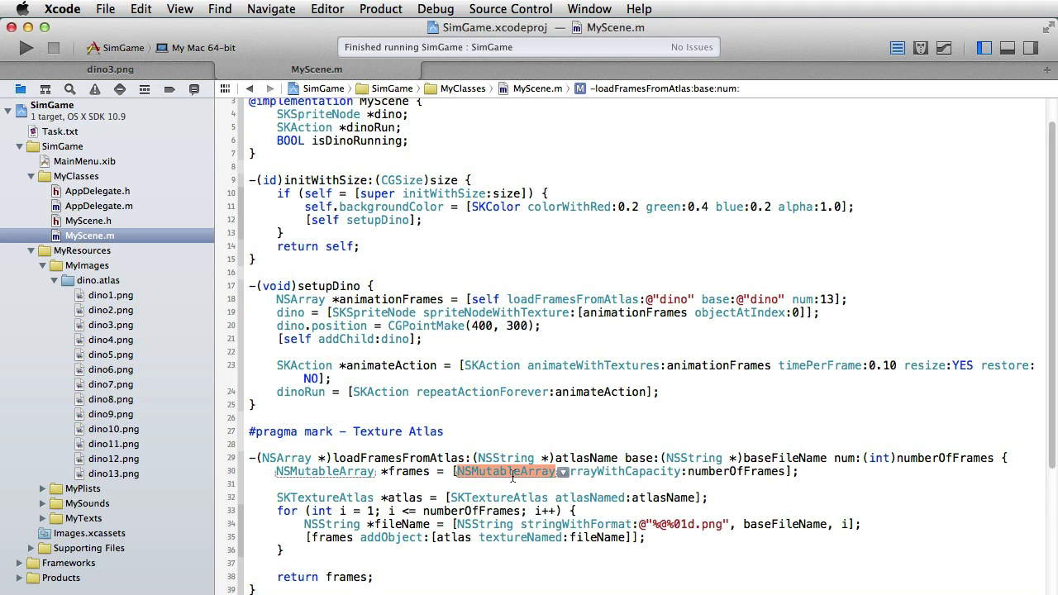
scroll(down, 3)
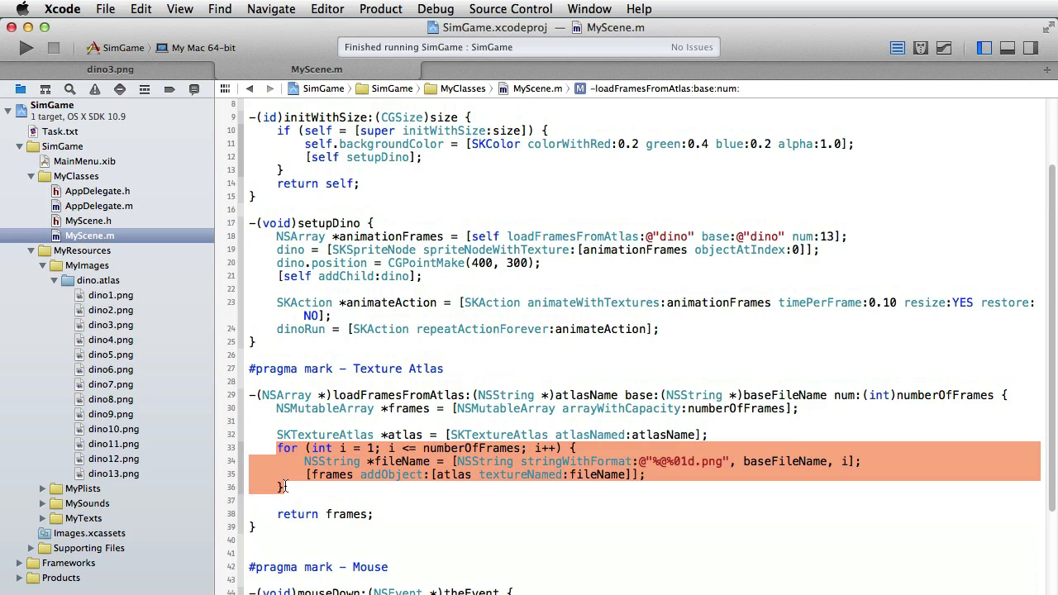
double_click(403, 461)
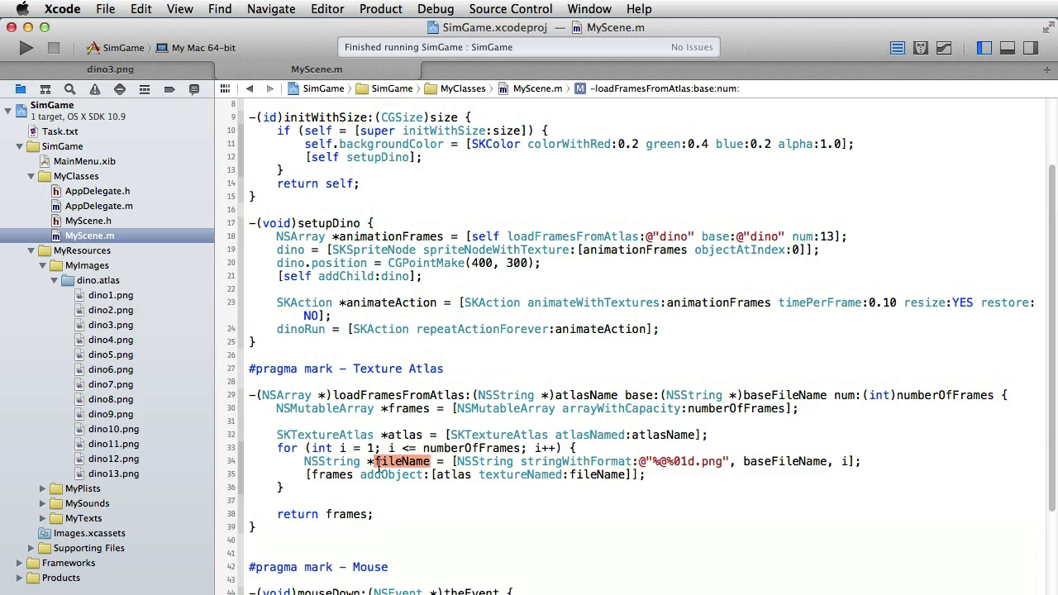
double_click(599, 475)
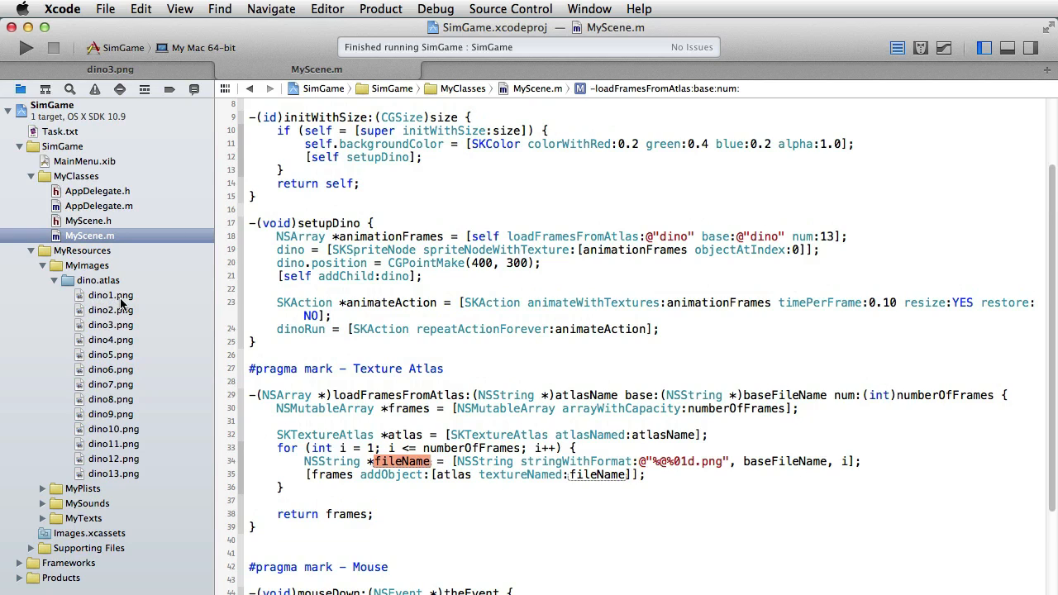
mouse_move(172, 367)
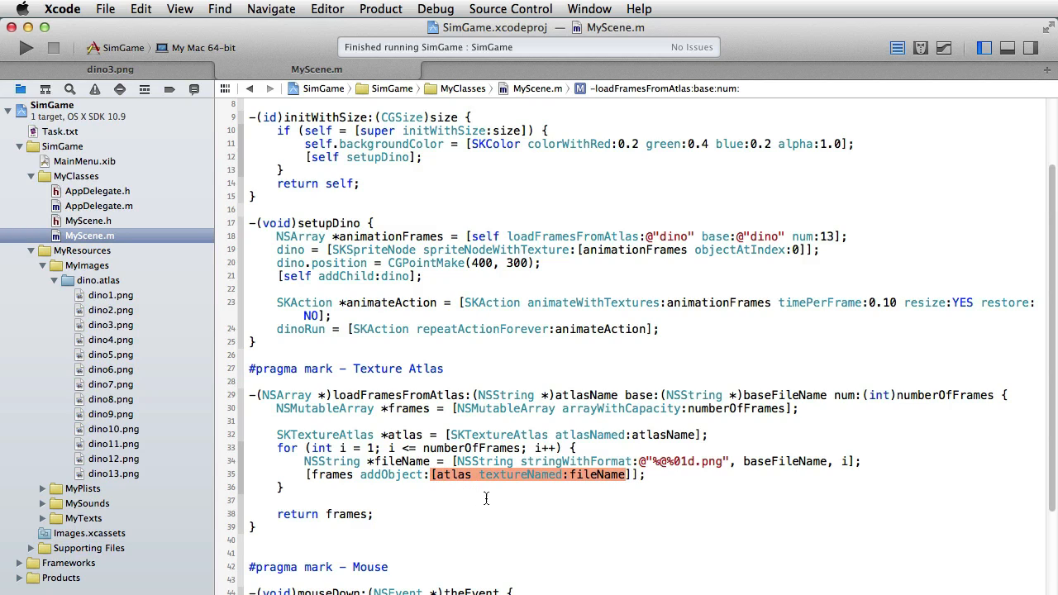
mouse_move(510, 512)
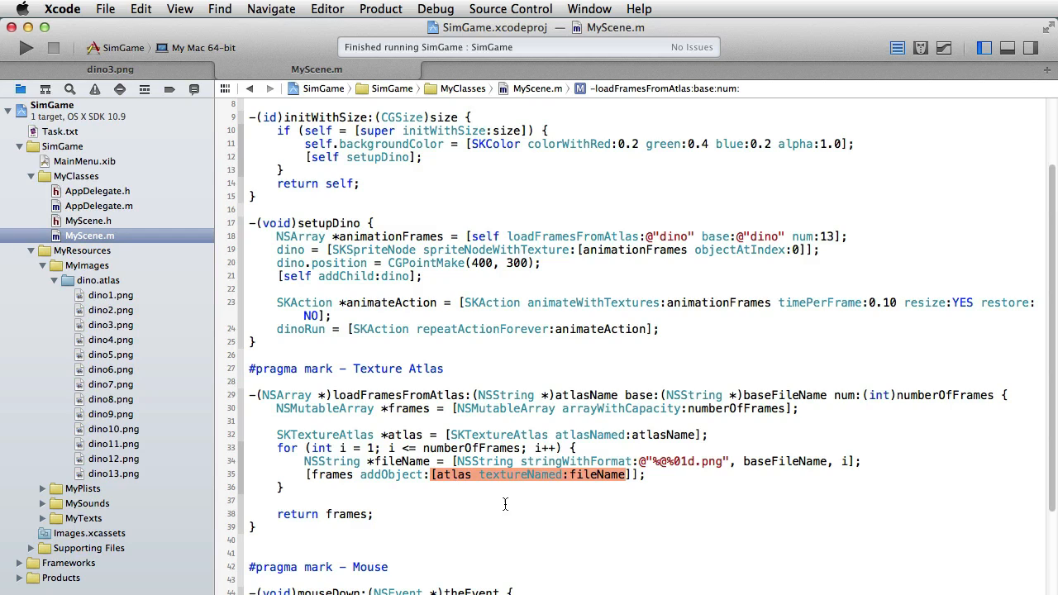
double_click(390, 475)
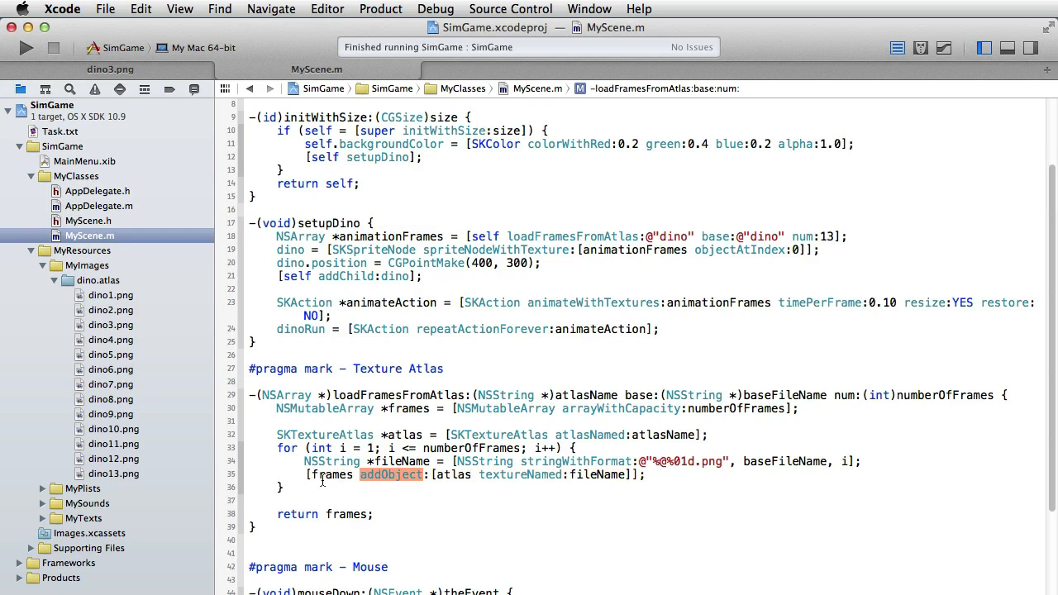
mouse_move(417, 410)
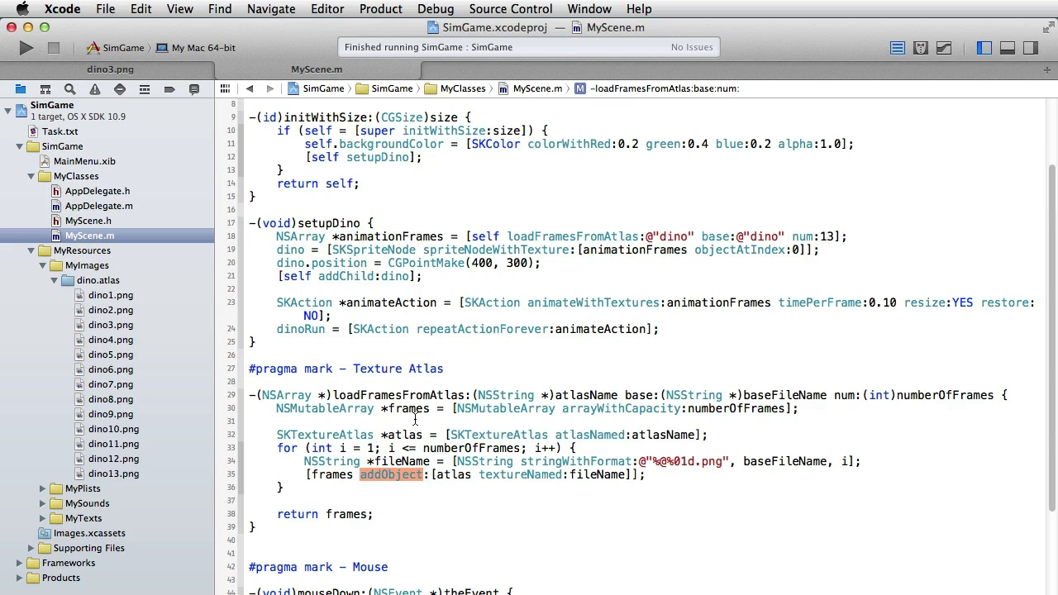
mouse_move(422, 559)
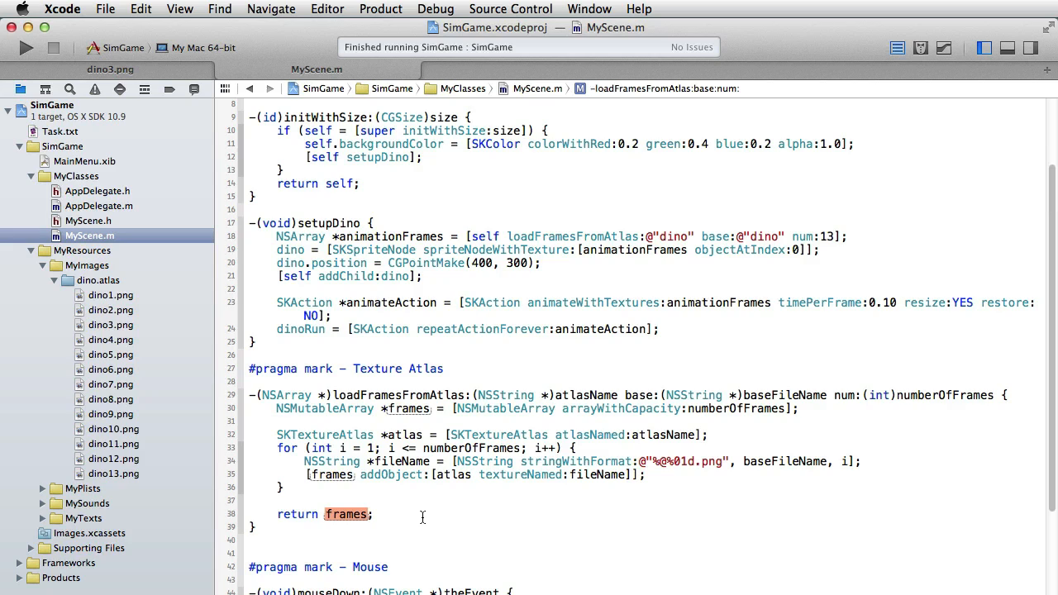
mouse_move(380, 298)
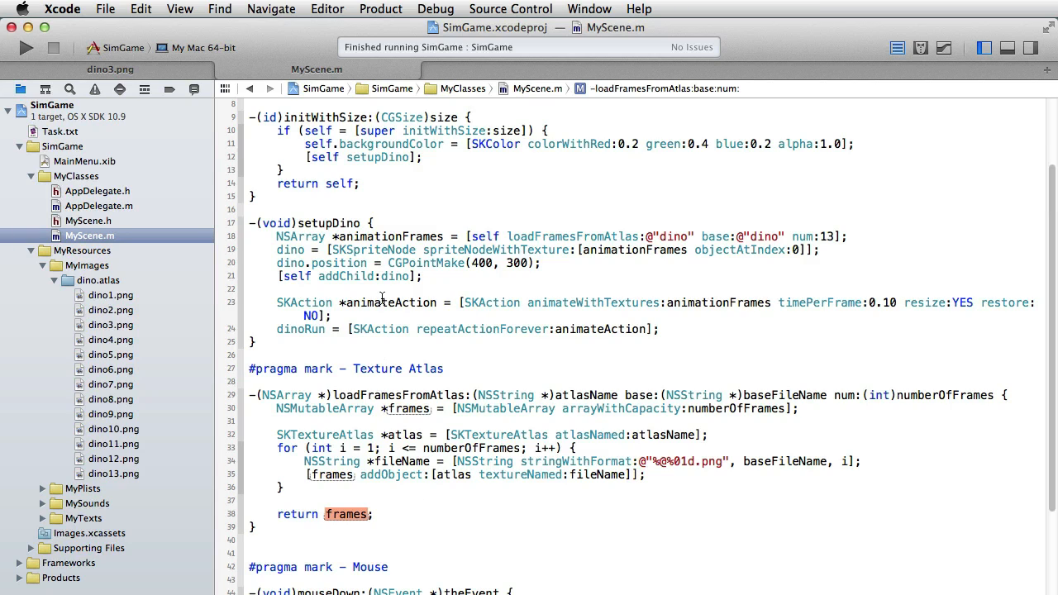
double_click(390, 238)
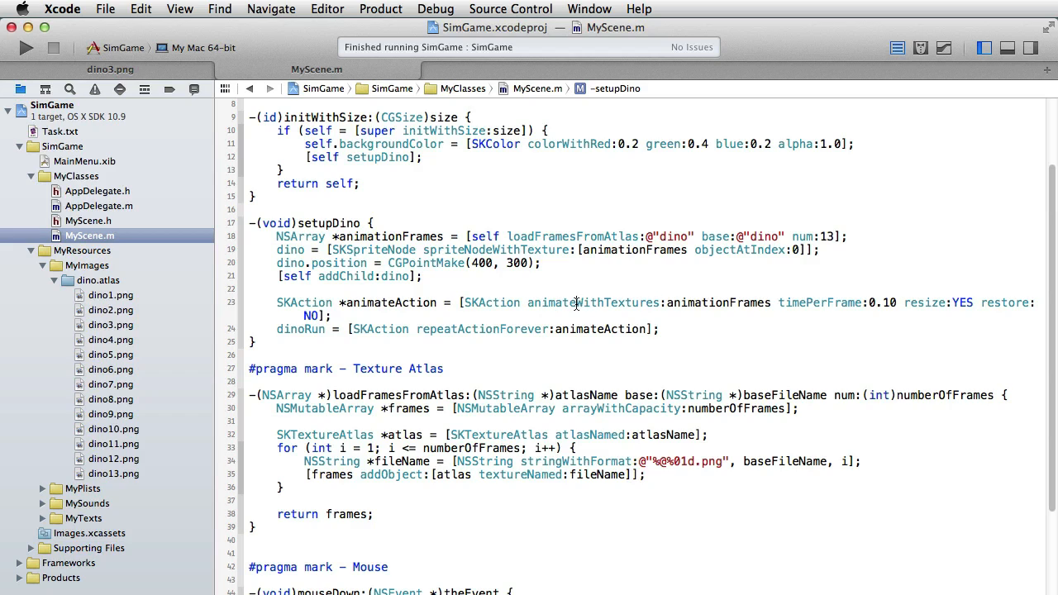
double_click(562, 303)
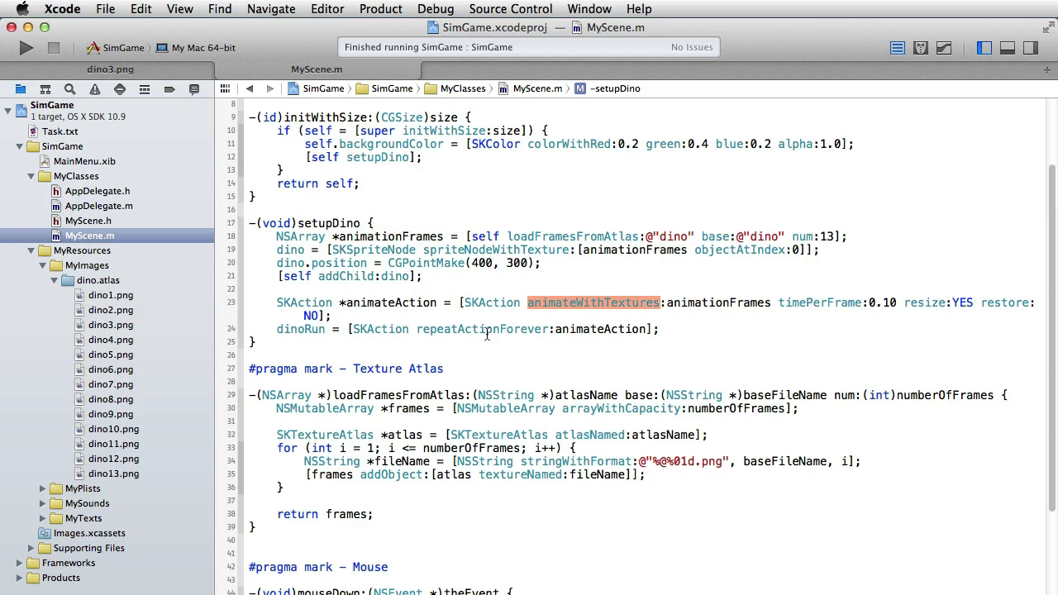
mouse_move(900, 302)
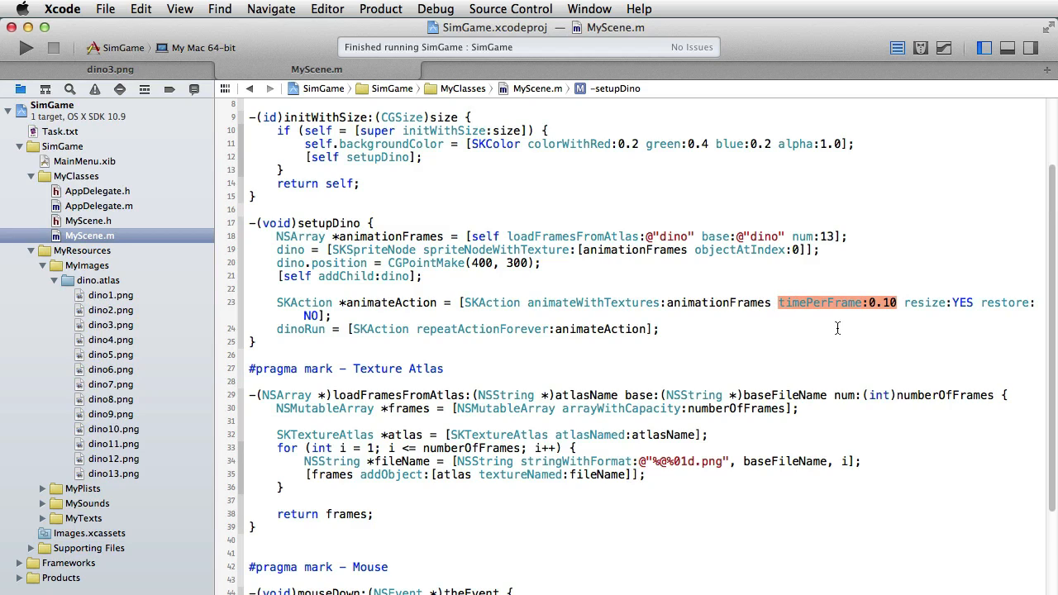
mouse_move(508, 316)
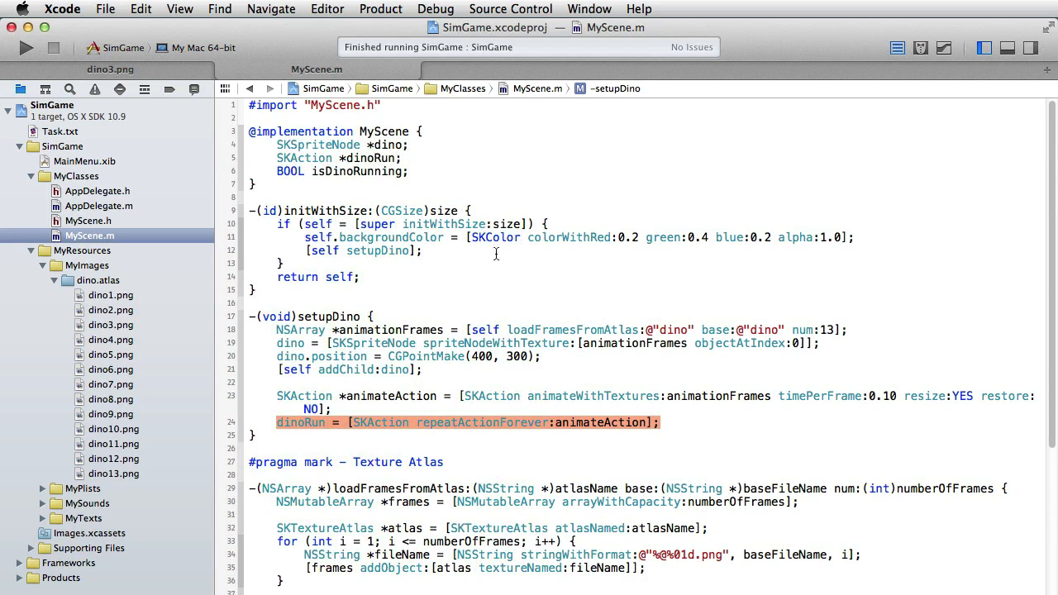
scroll(down, 3)
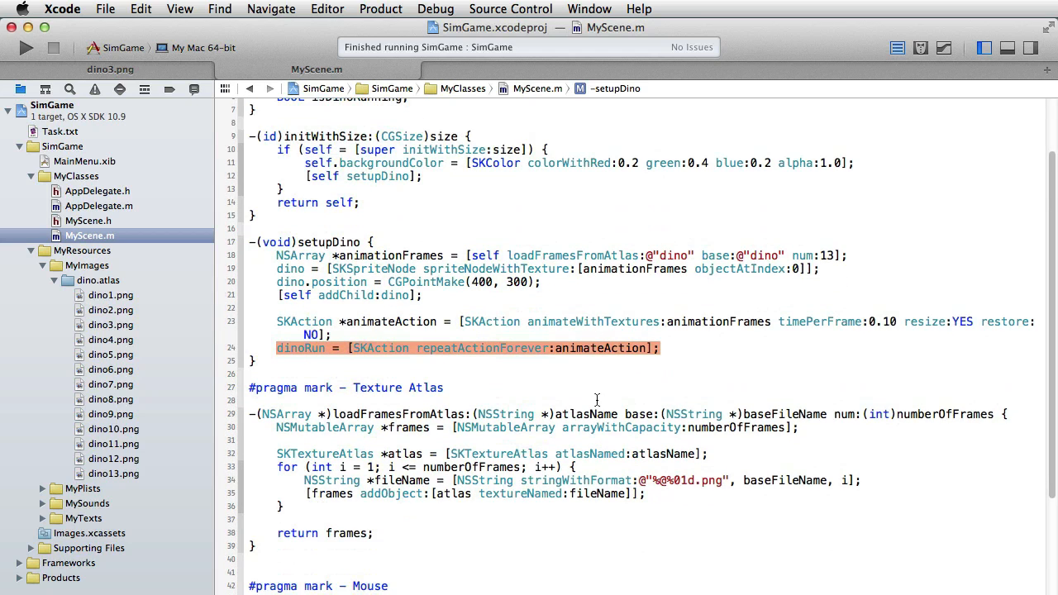
Step: Review the mouseDown: dinoRun toggle, then build and launch SimGame
scroll(down, 3)
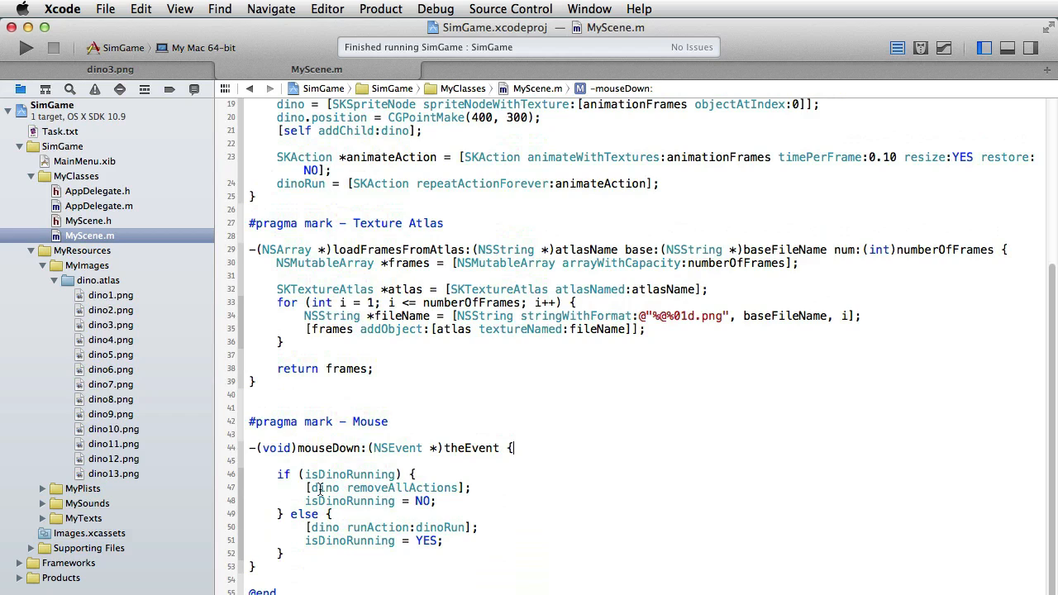
double_click(349, 475)
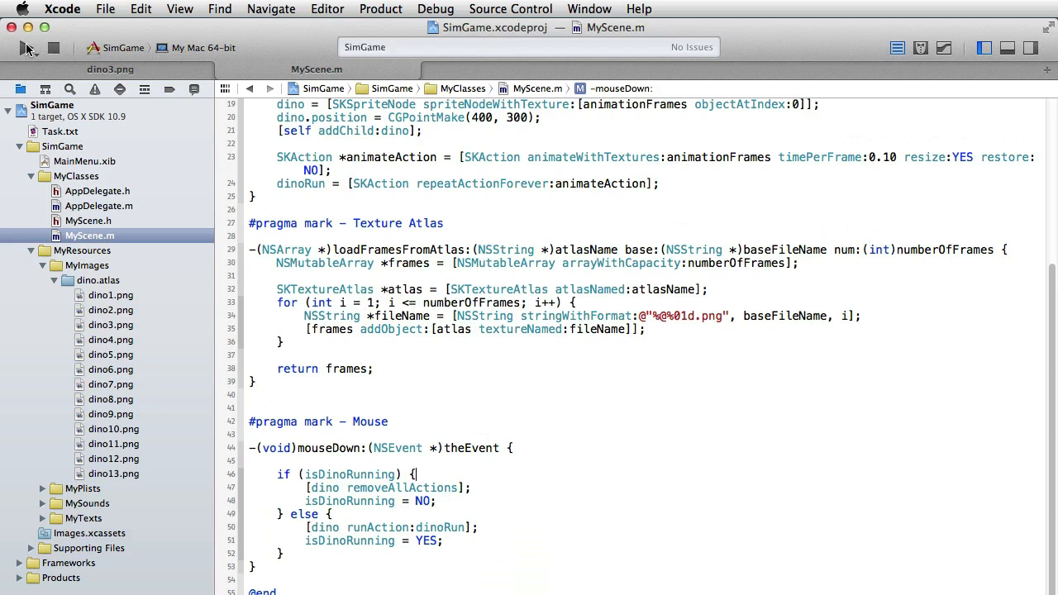
click(26, 46)
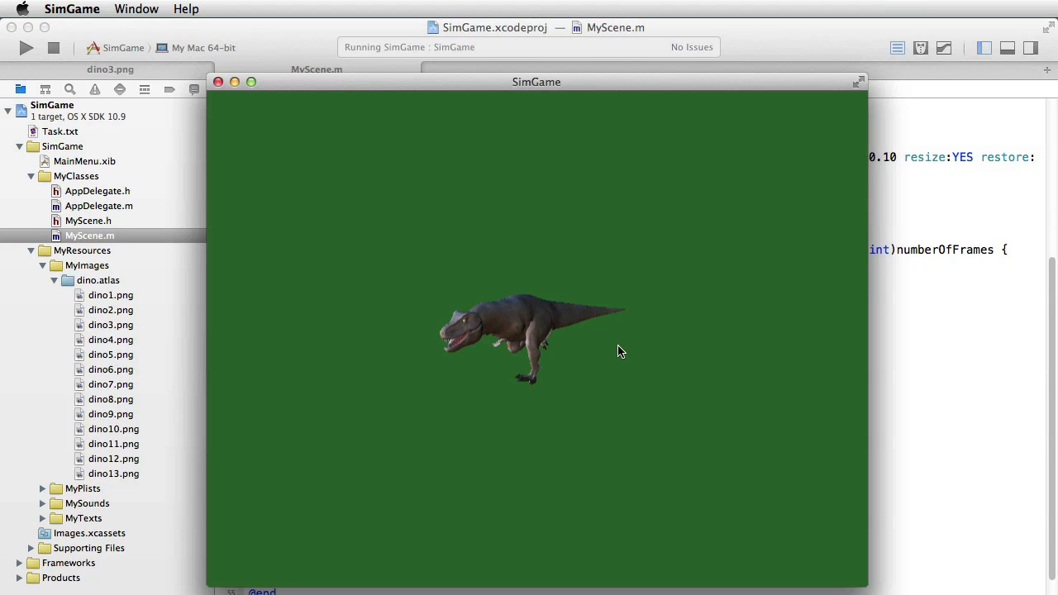